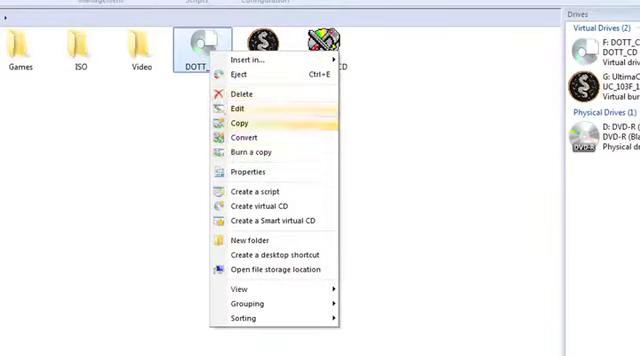
- Start creating a virtual CD image from the disc drive via Create virtual CD
click(252, 152)
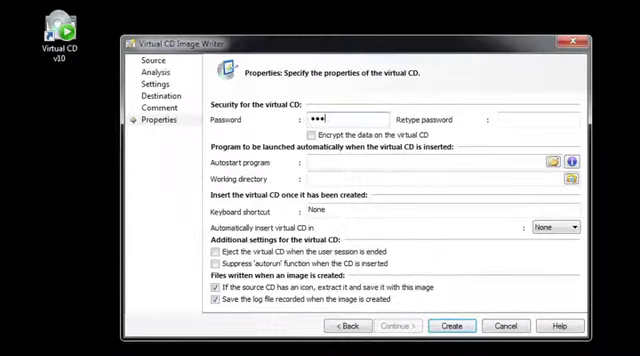
click(480, 328)
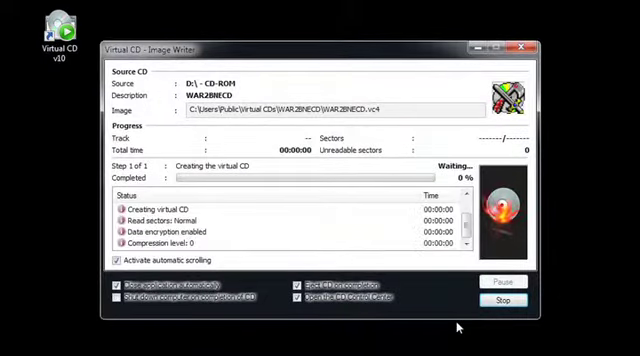